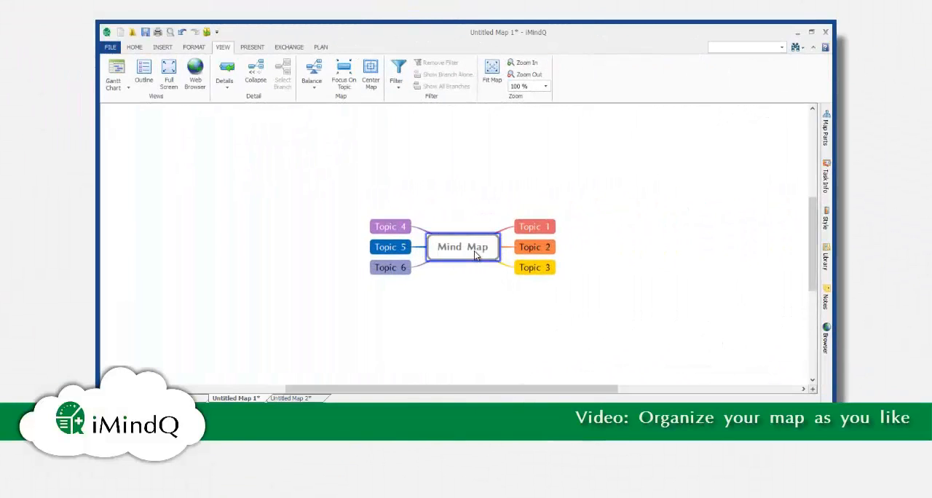
Apply the downward tree layout, then the right-map layout, to the central Mind Map topic.
click(462, 246)
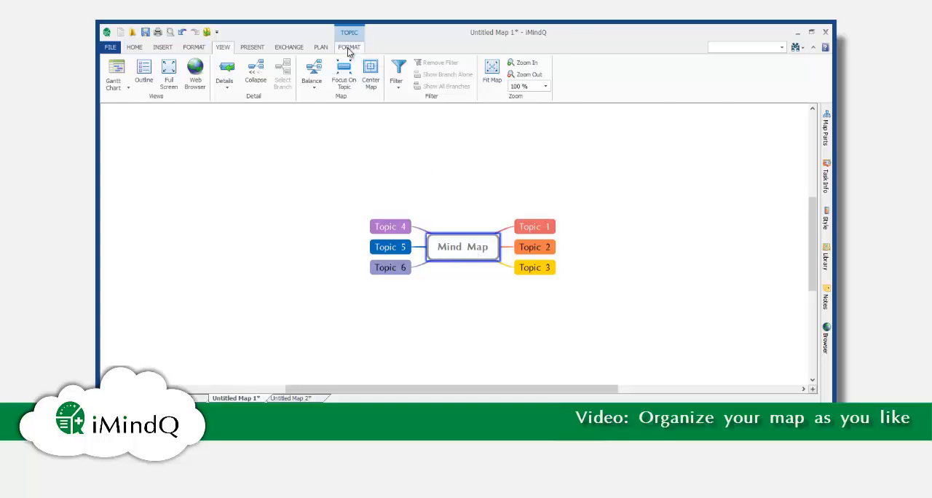
click(531, 73)
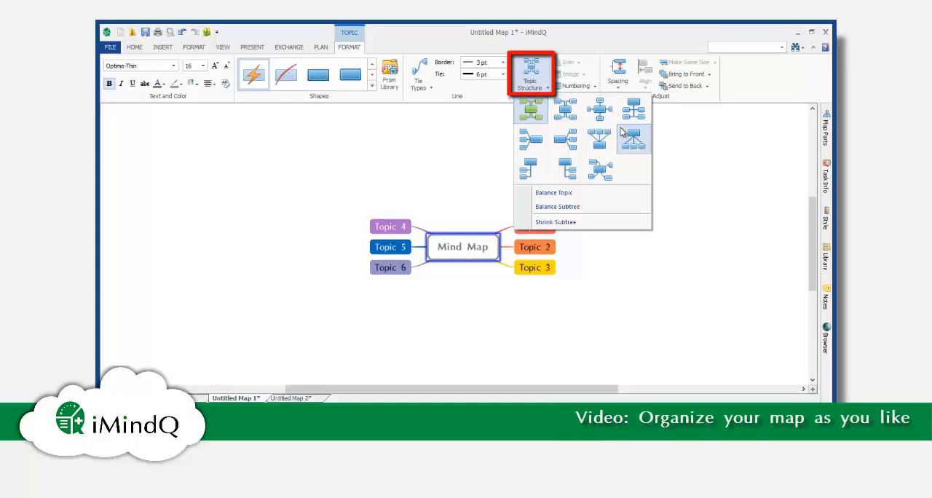
click(633, 139)
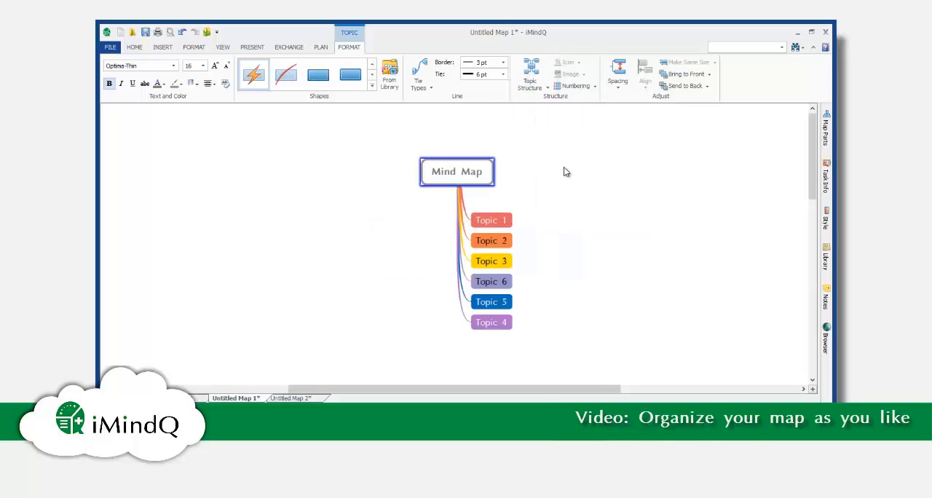
click(531, 73)
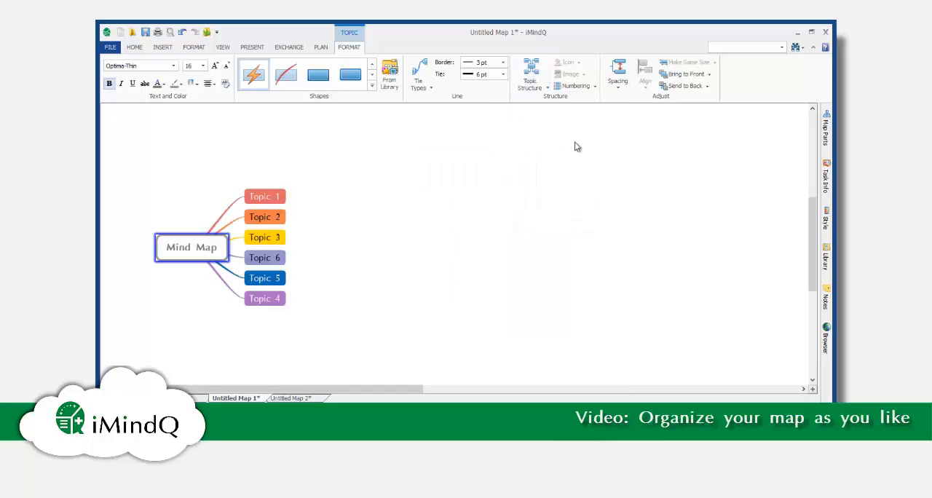
click(531, 72)
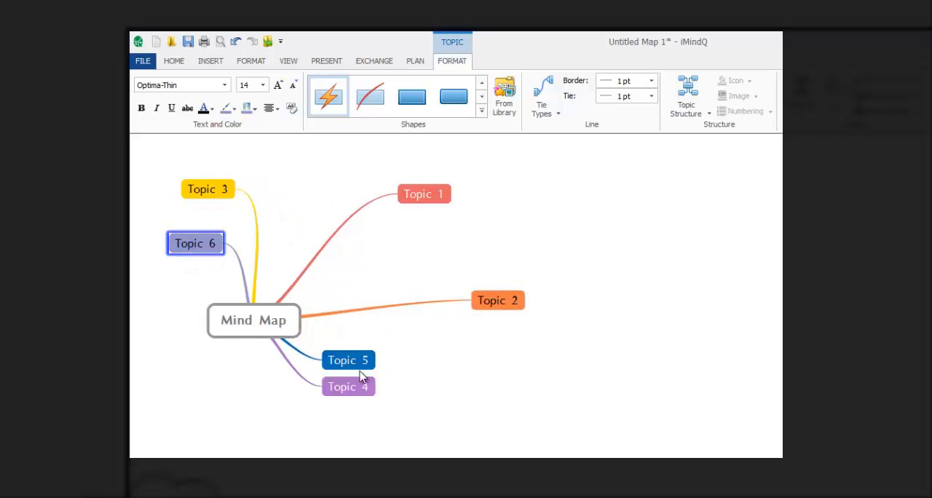
Drag Topic 5 to a free position below the central topic.
drag(348, 359, 287, 371)
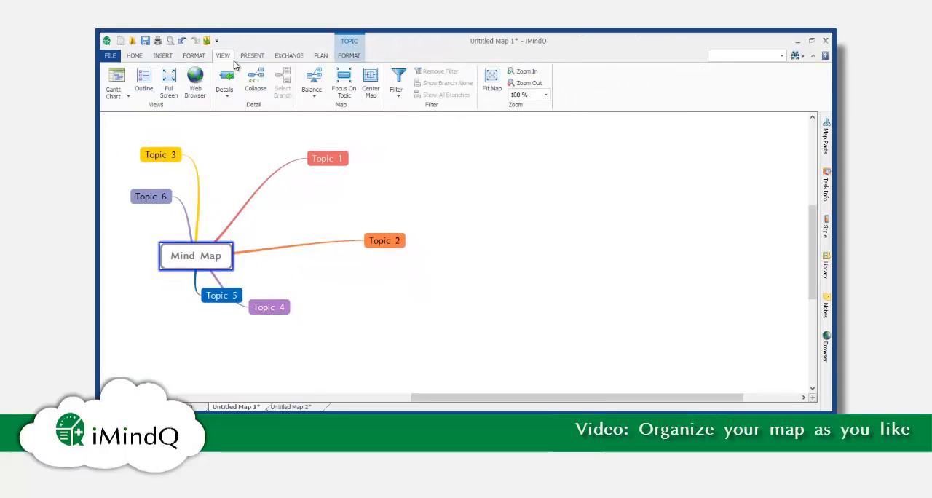
Balance the topics evenly around the center, then apply a different map layout.
click(311, 82)
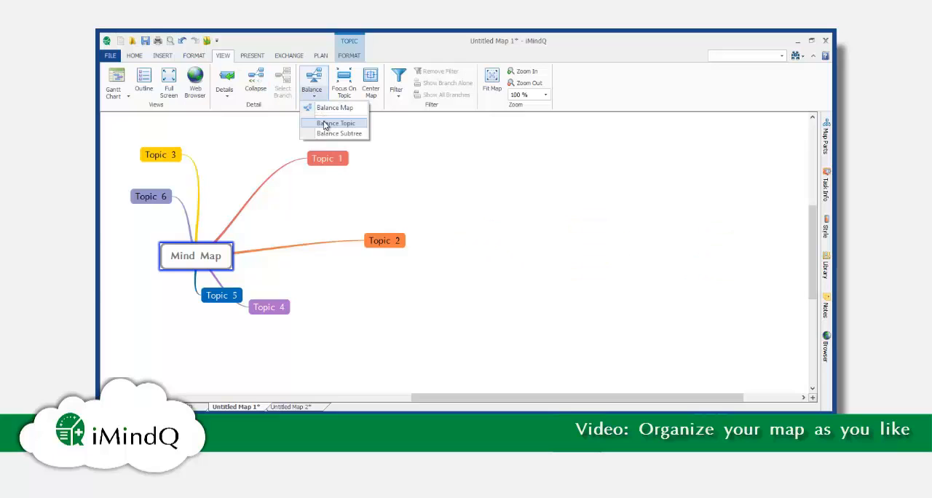
click(336, 122)
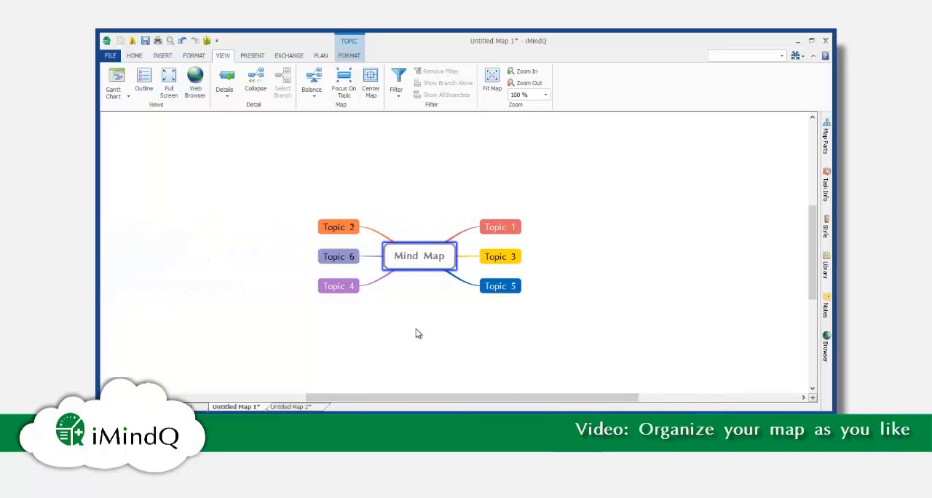
click(370, 83)
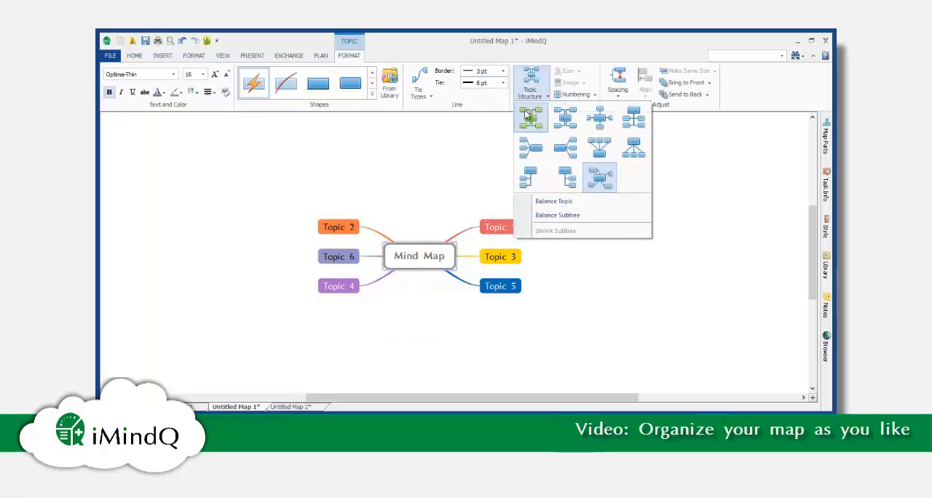
click(600, 176)
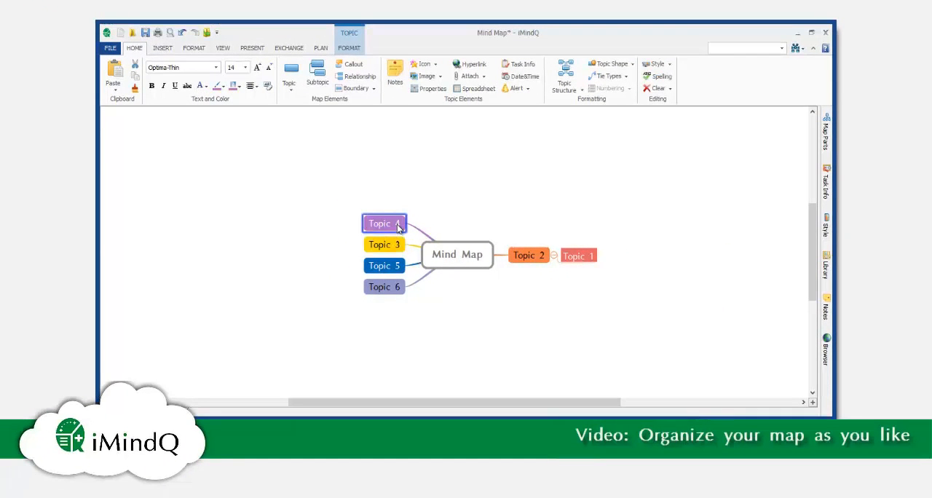
Move Topic 4 down two places among its siblings, then back to the top.
key(ctrl+Down)
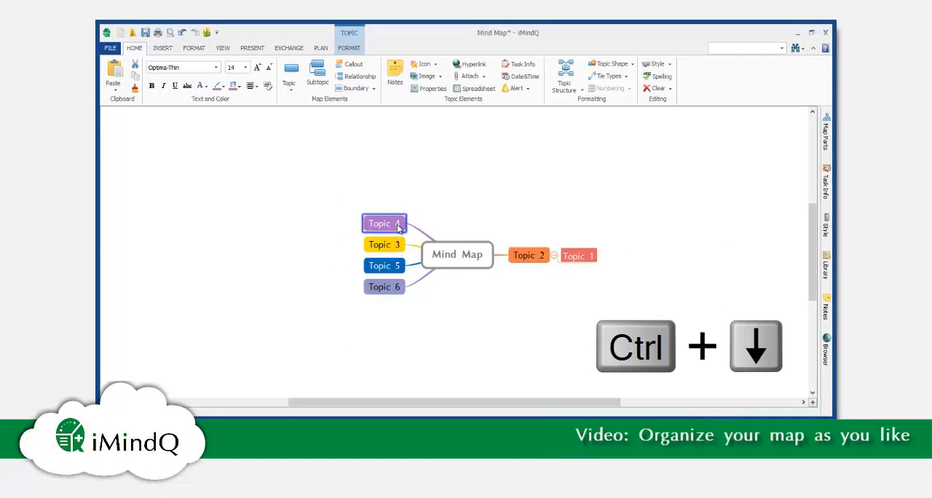
key(Ctrl+Down)
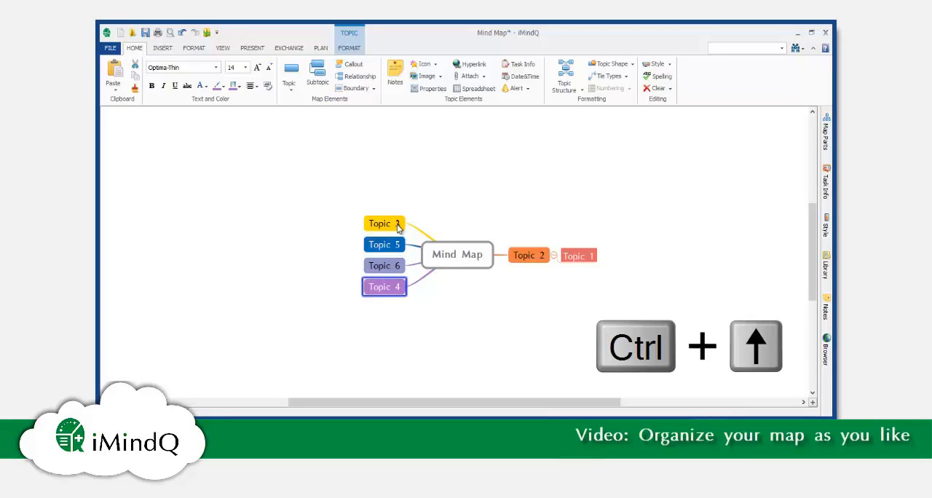
key(ctrl+shift+up)
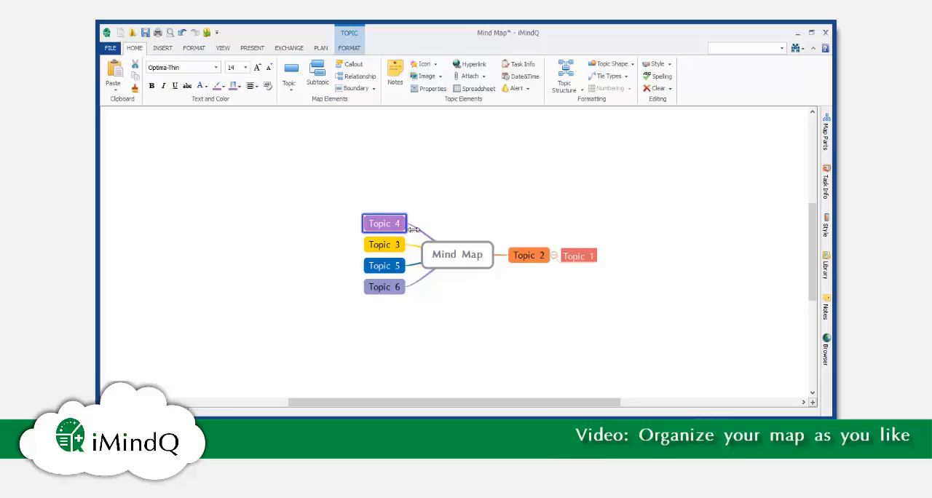
Drag Topic 2 down and to the right to a new position.
click(529, 255)
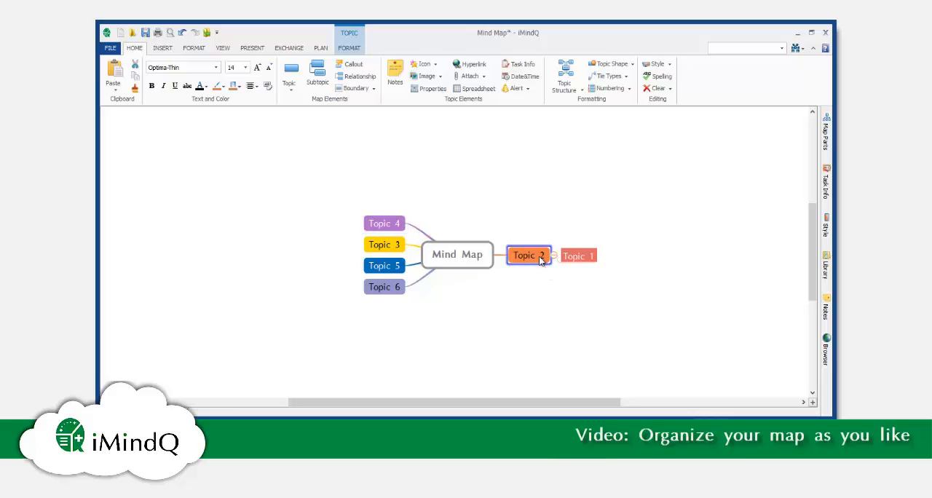
drag(528, 254, 606, 294)
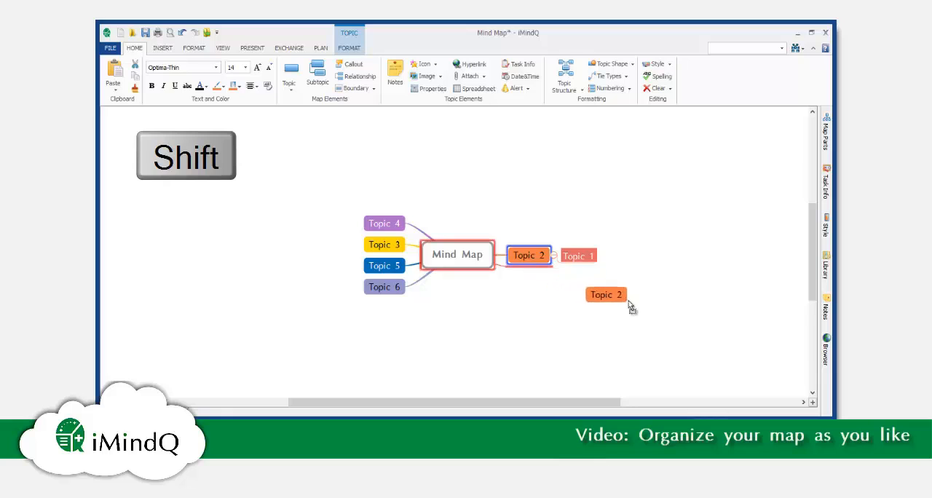
drag(529, 255, 653, 308)
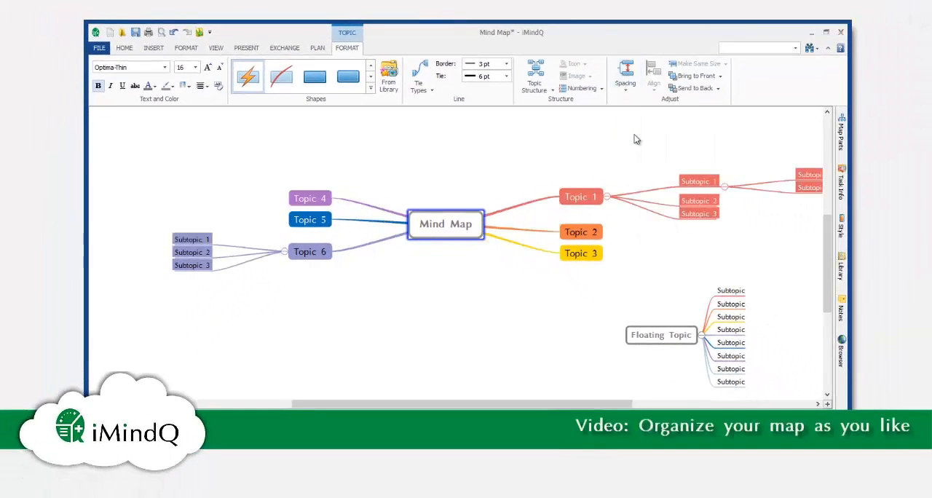
Tighten the map's horizontal spacing and widen its vertical spacing.
click(625, 73)
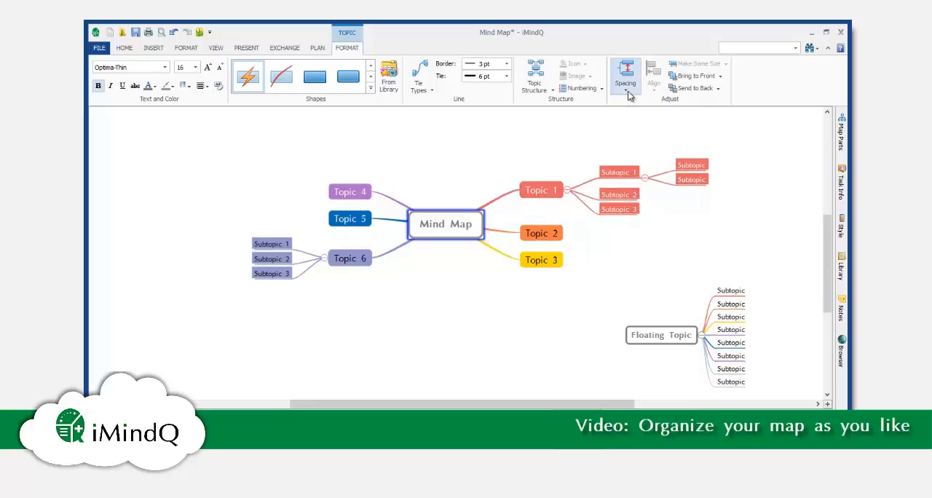
click(624, 73)
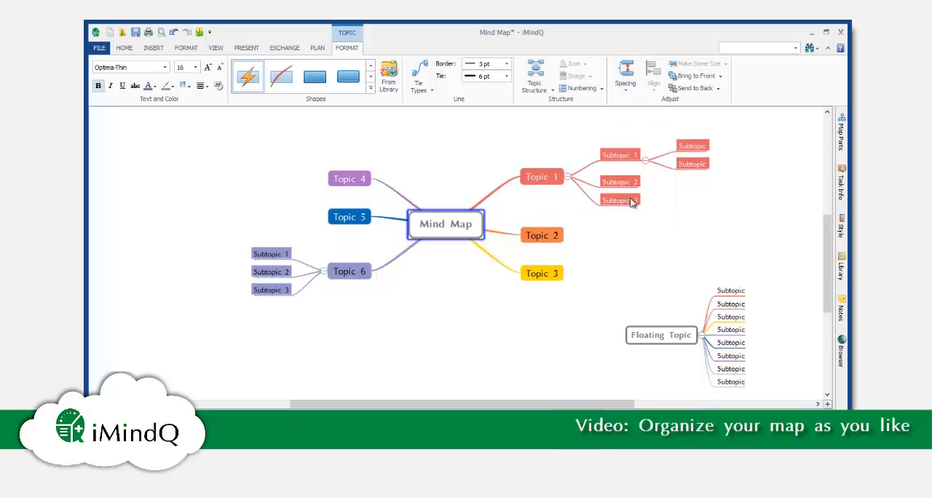
click(661, 334)
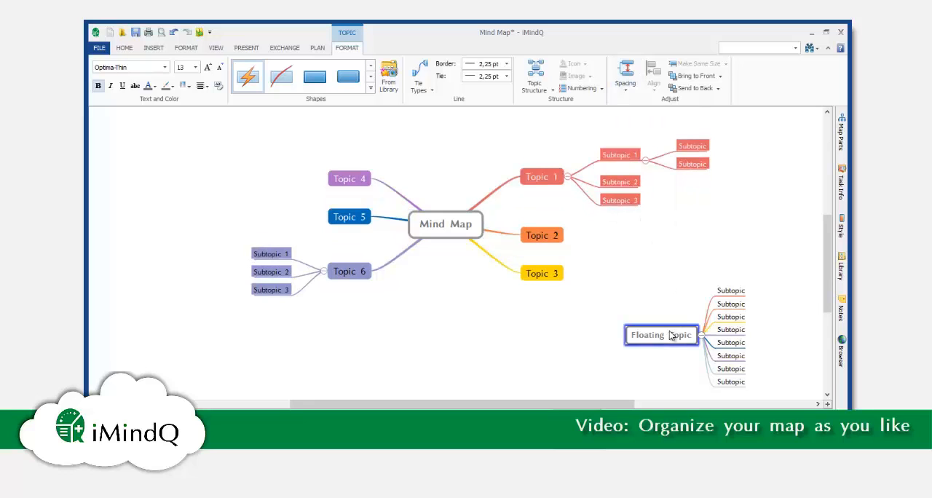
Spread out the Floating Topic's subtopics with larger spacing, then select Subtopic 1.
click(624, 72)
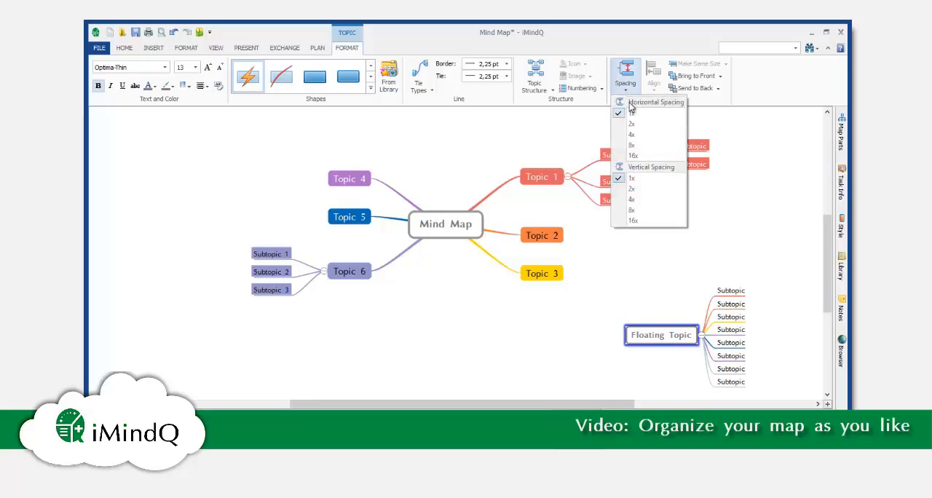
click(631, 112)
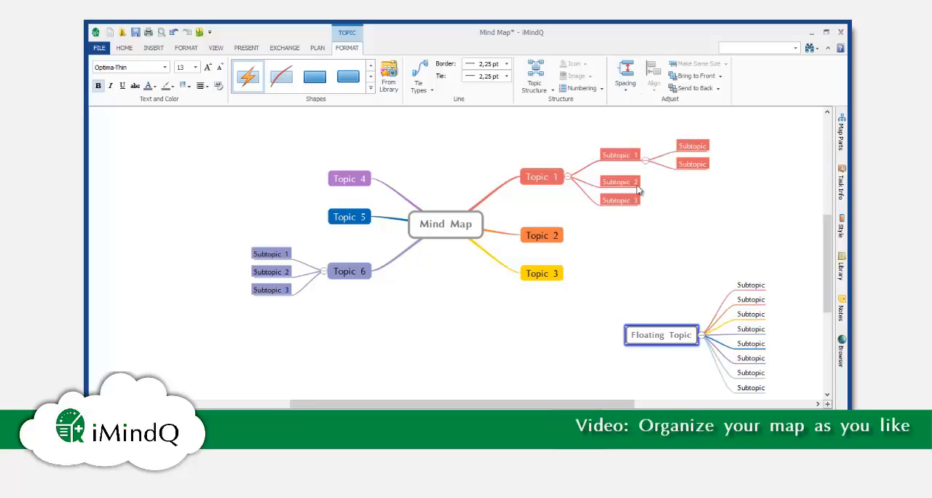
click(619, 154)
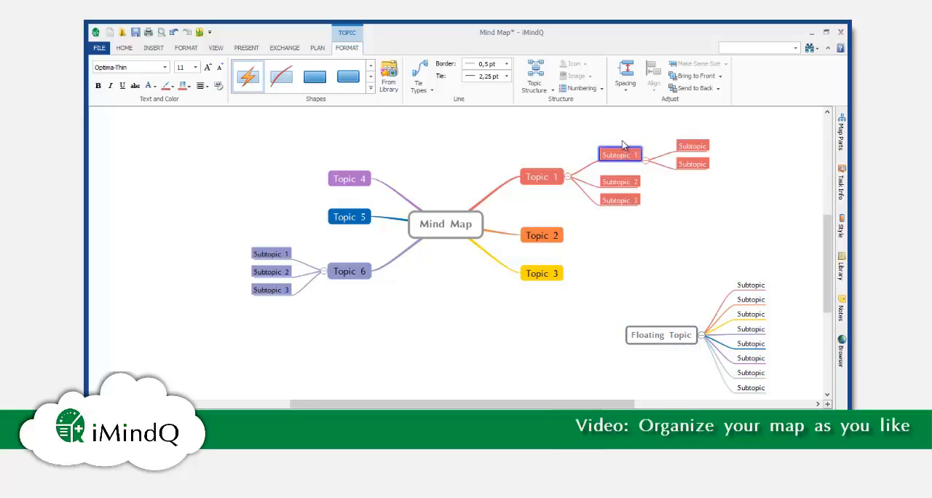
click(625, 73)
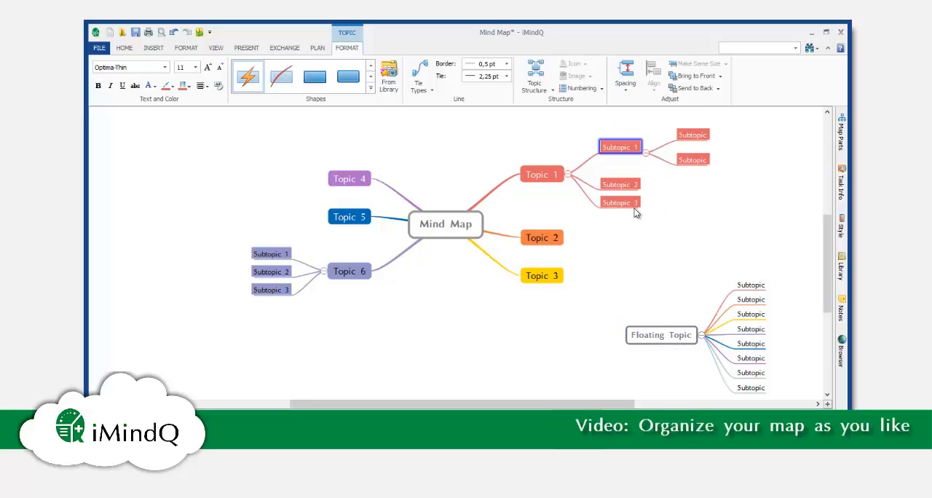
mouse_move(635, 220)
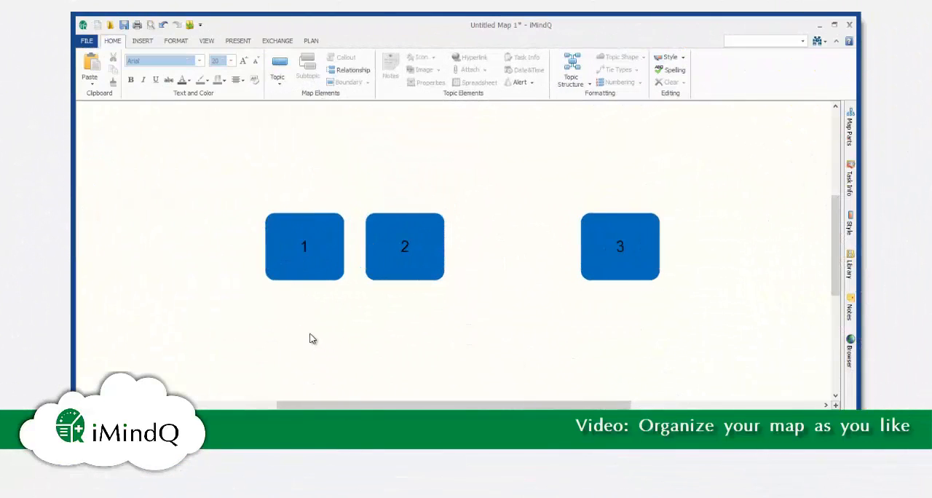
Distribute the three selected topics evenly horizontally, then vertically.
click(304, 246)
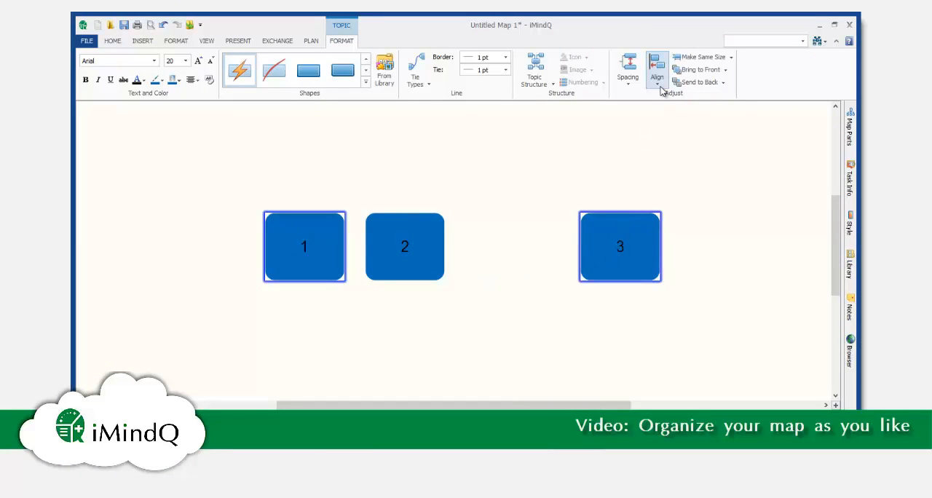
click(657, 73)
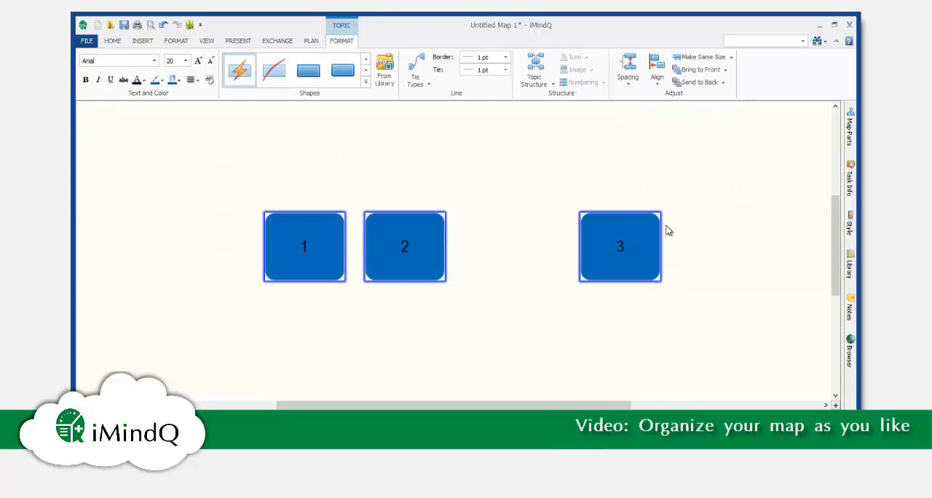
click(656, 65)
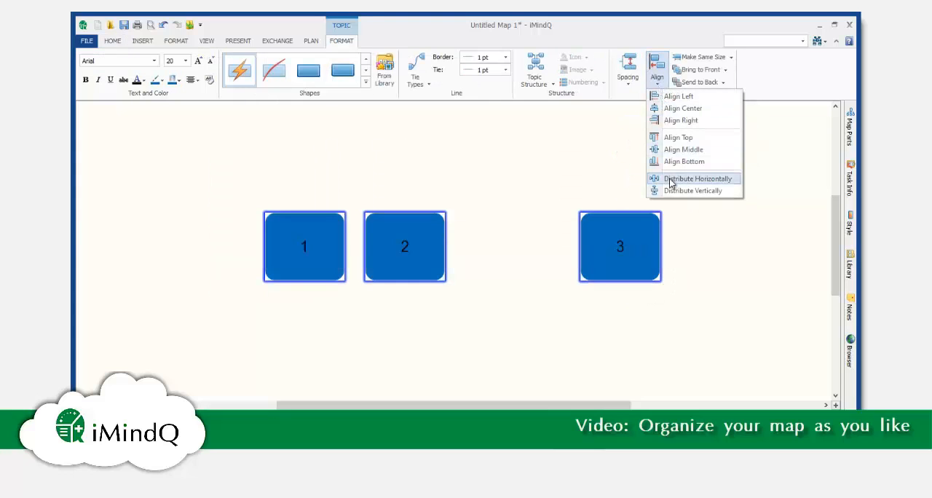
click(697, 179)
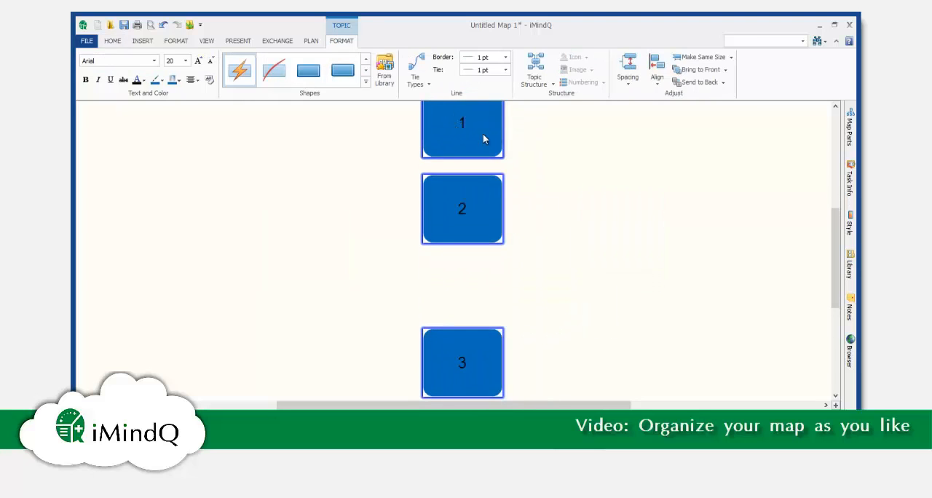
click(656, 73)
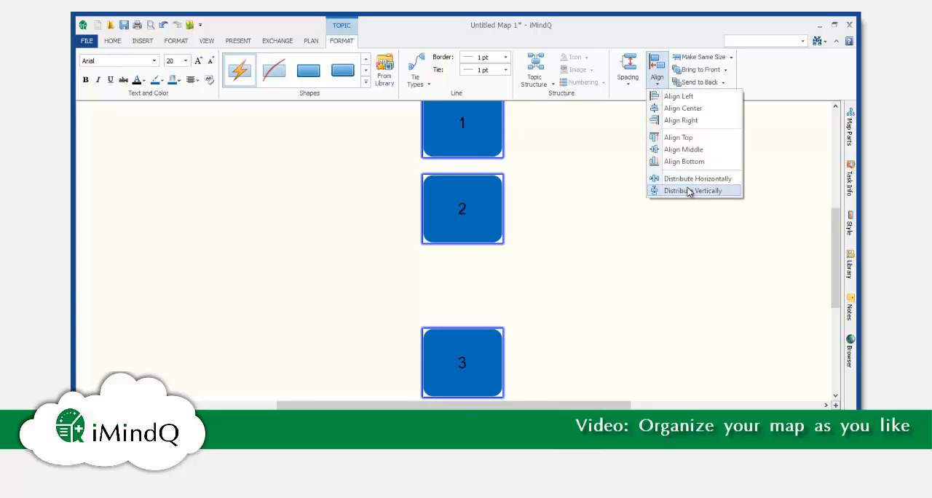
click(691, 190)
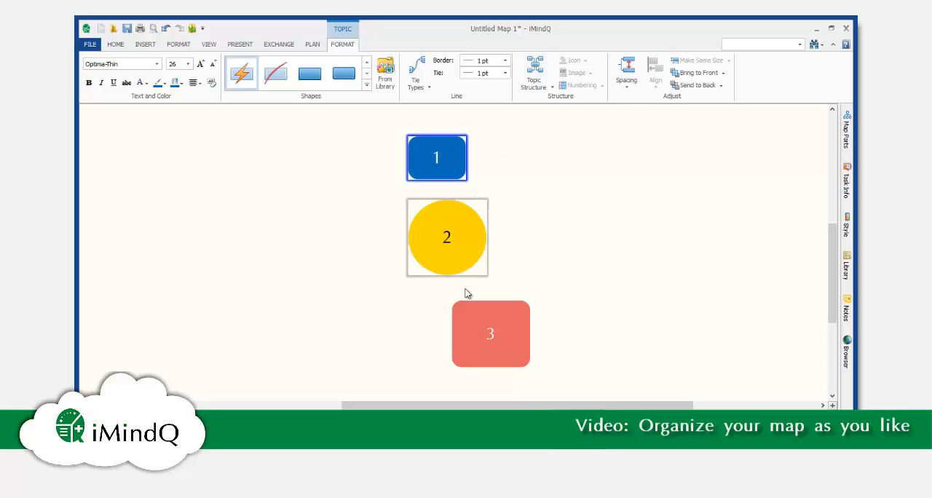
Move topic 3 up beside the yellow circle and topic 1 further left and lower.
drag(490, 334, 557, 249)
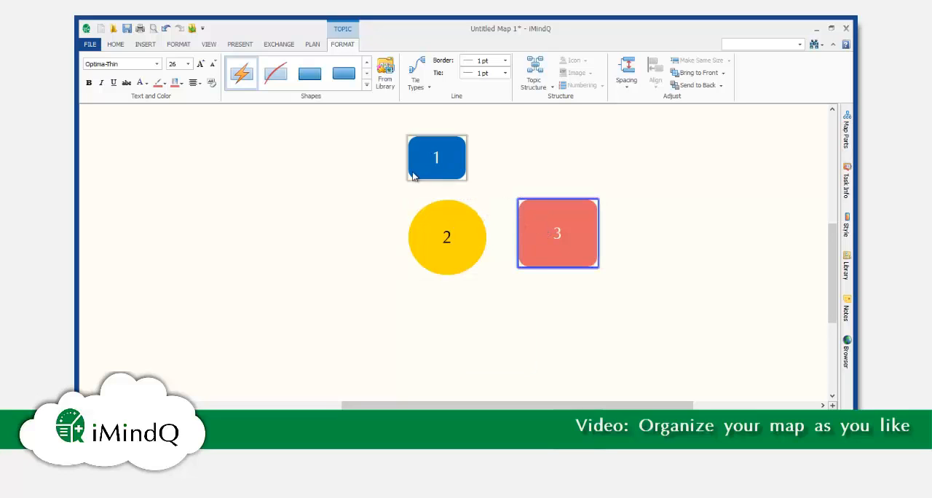
drag(437, 158, 325, 233)
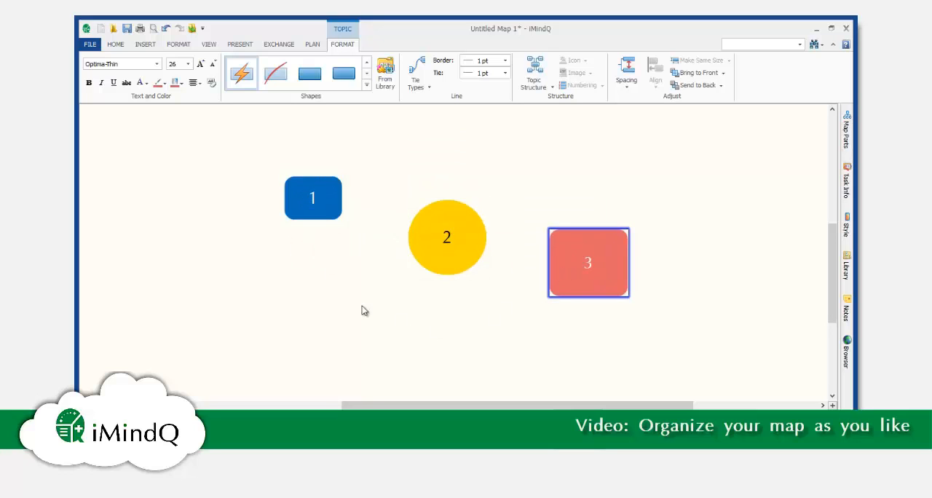
Select topic 1 and the yellow circle last, then apply Align Middle and Align Top.
click(312, 197)
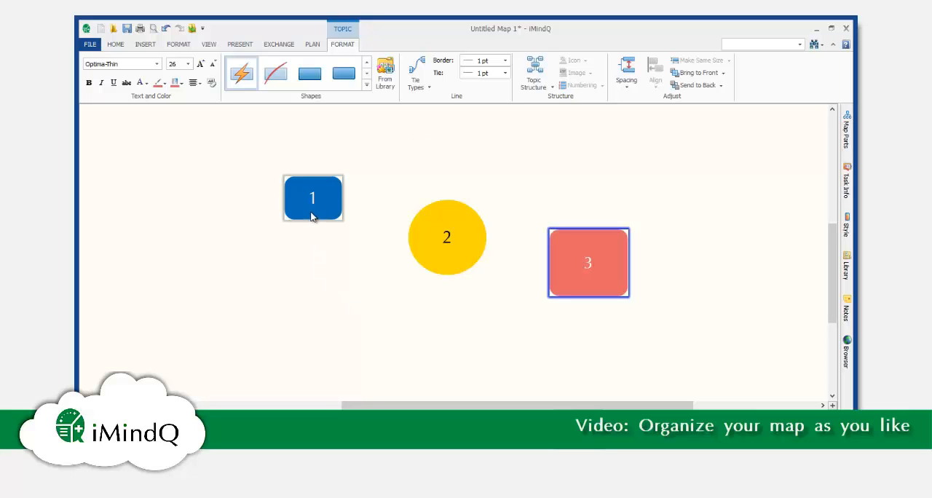
click(312, 198)
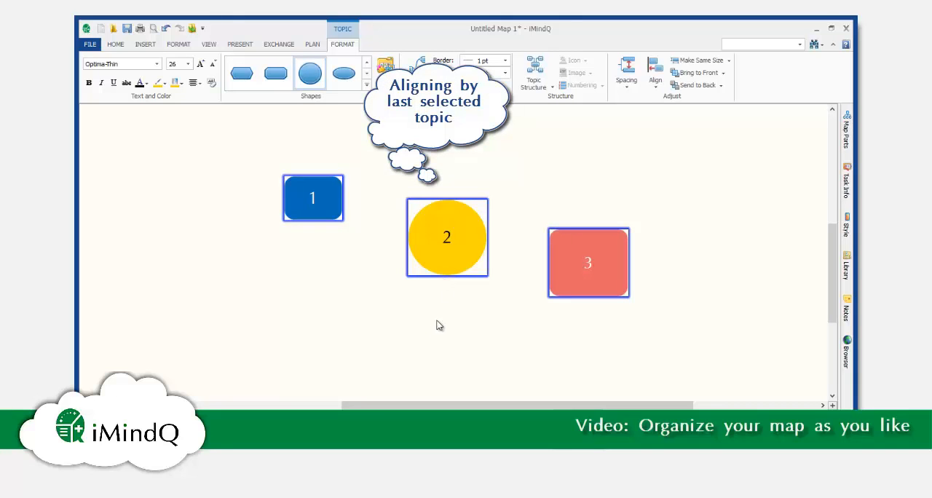
click(655, 76)
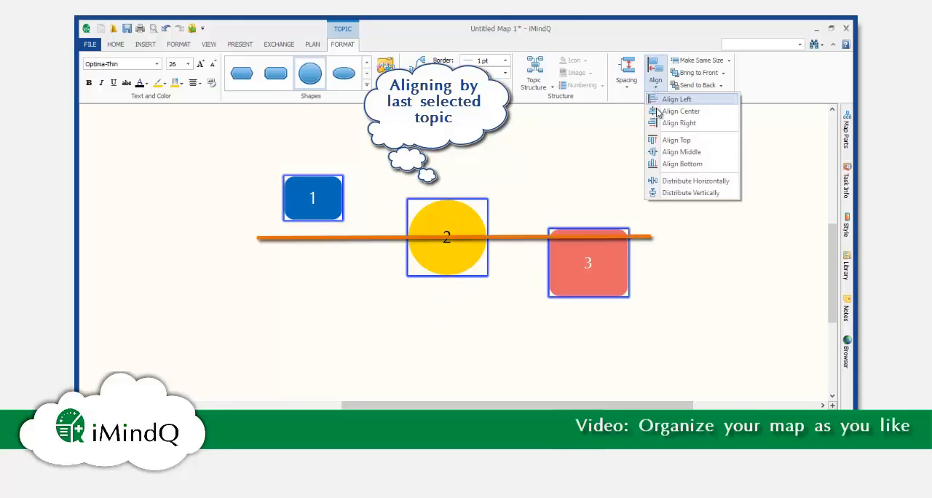
click(682, 151)
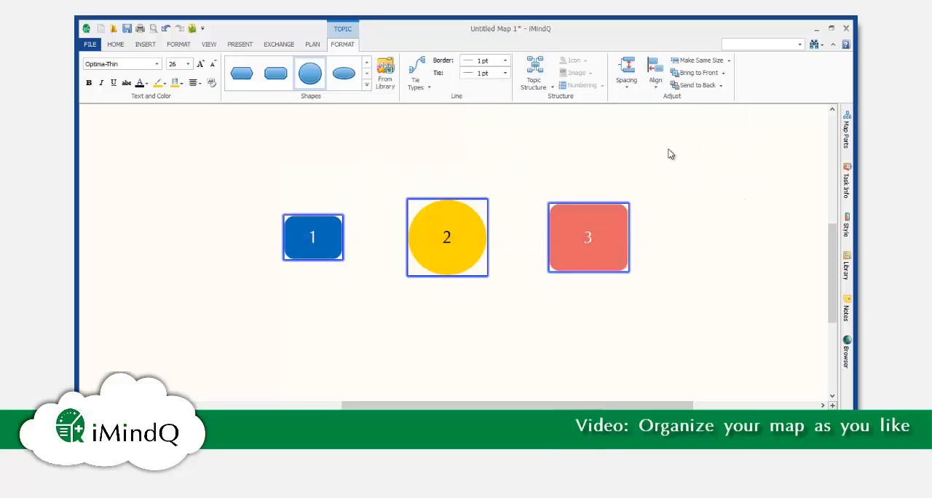
click(655, 73)
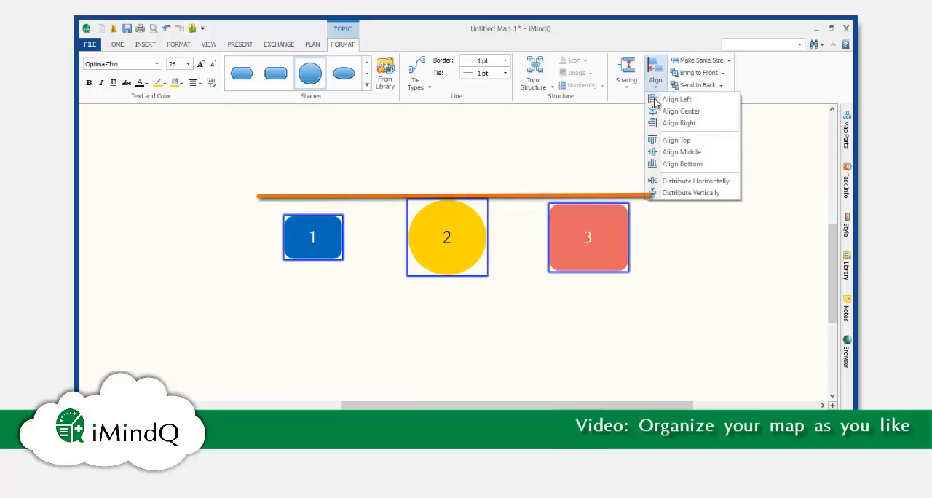
click(681, 151)
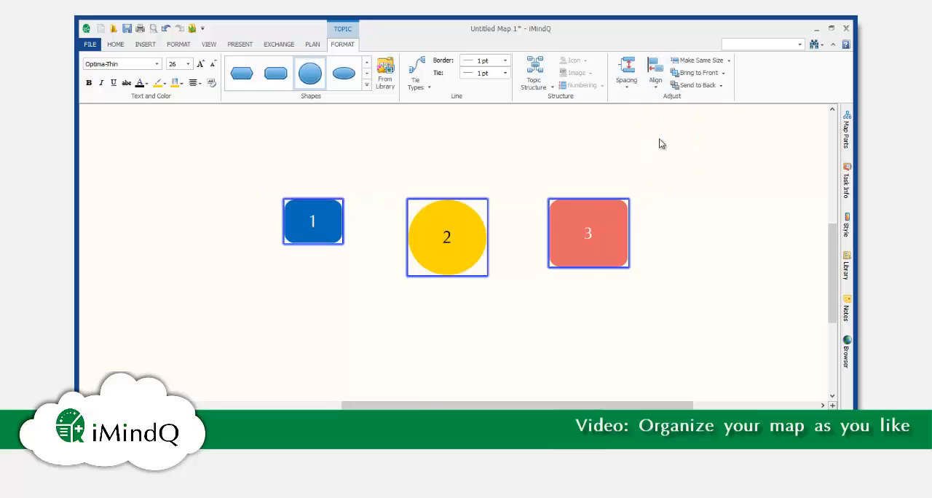
click(655, 72)
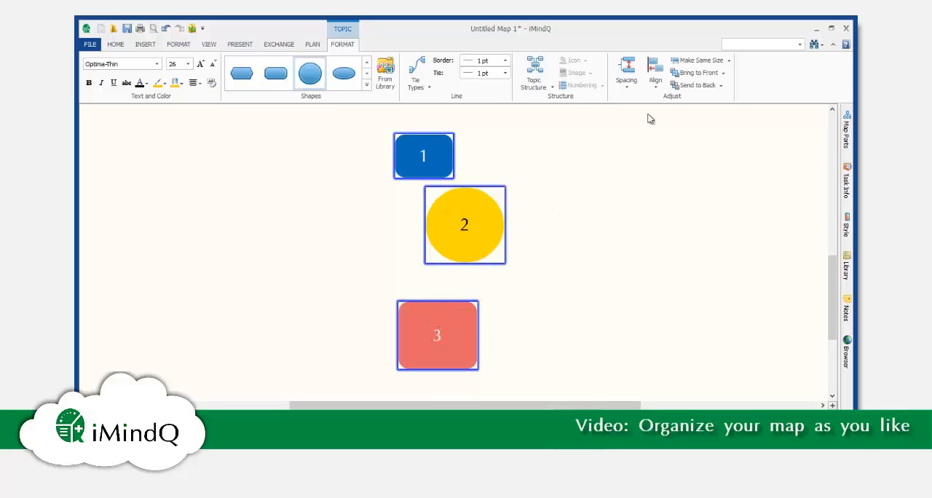
Align the stacked topics by their left edges, then centre them on one vertical line.
click(654, 72)
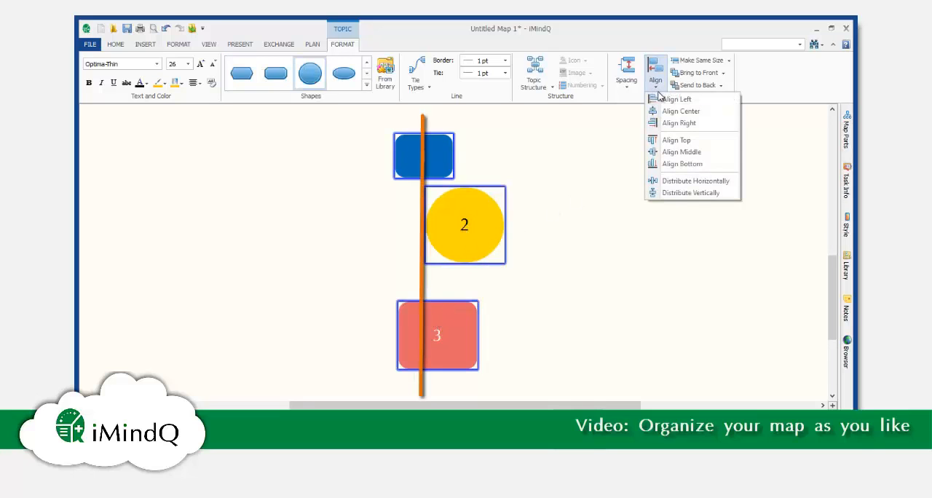
click(681, 110)
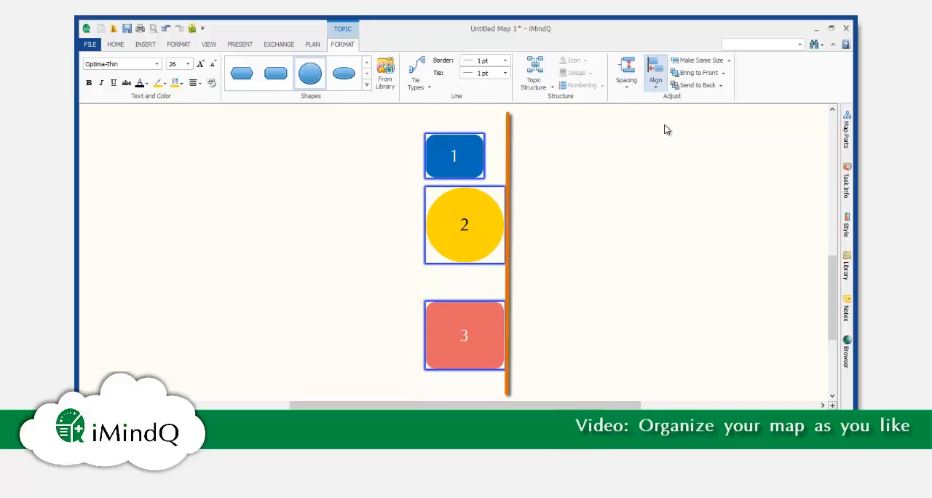
click(655, 72)
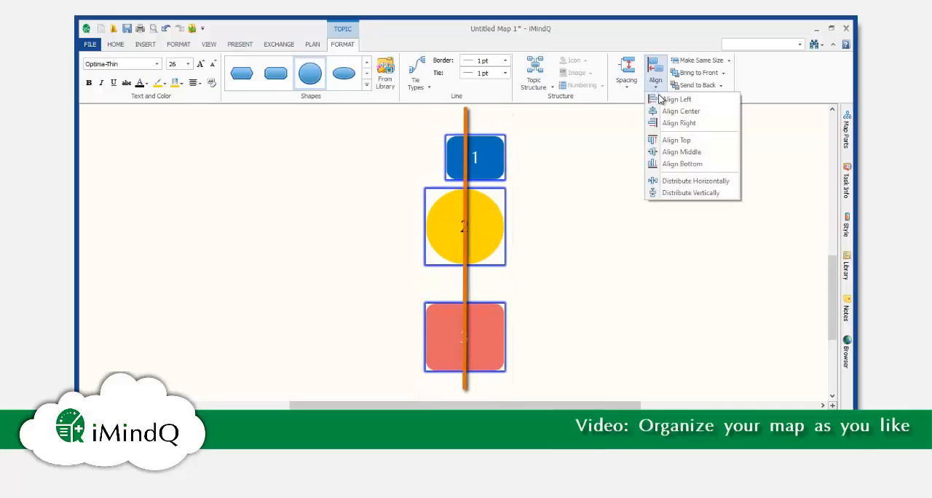
click(681, 111)
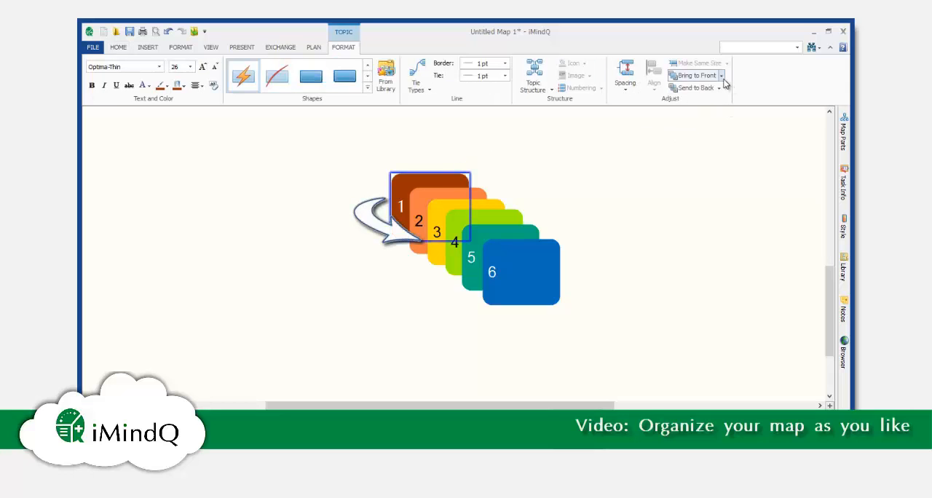
Move topic 1 forward one layer, then to the very front, then to the back.
click(720, 75)
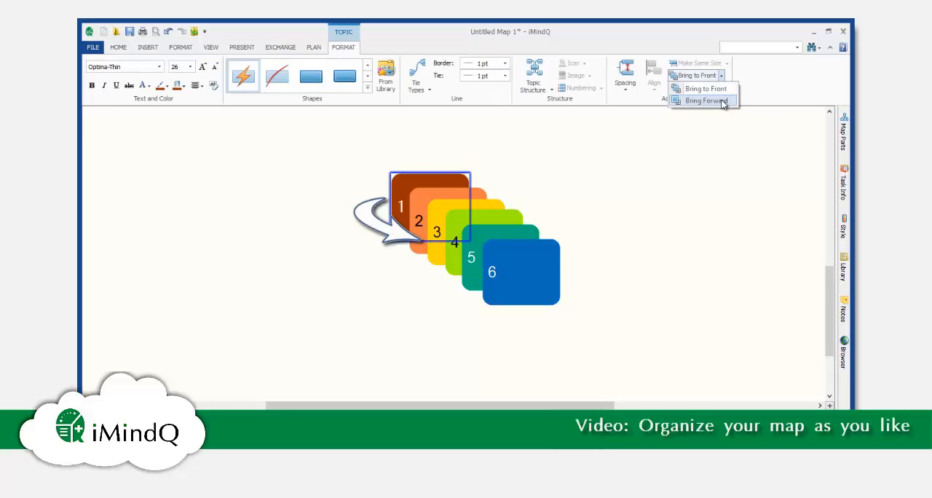
click(704, 100)
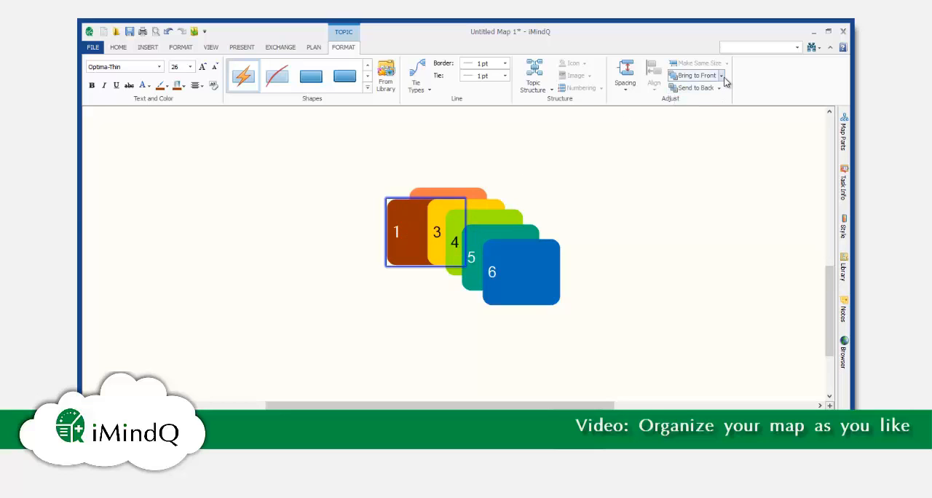
click(721, 75)
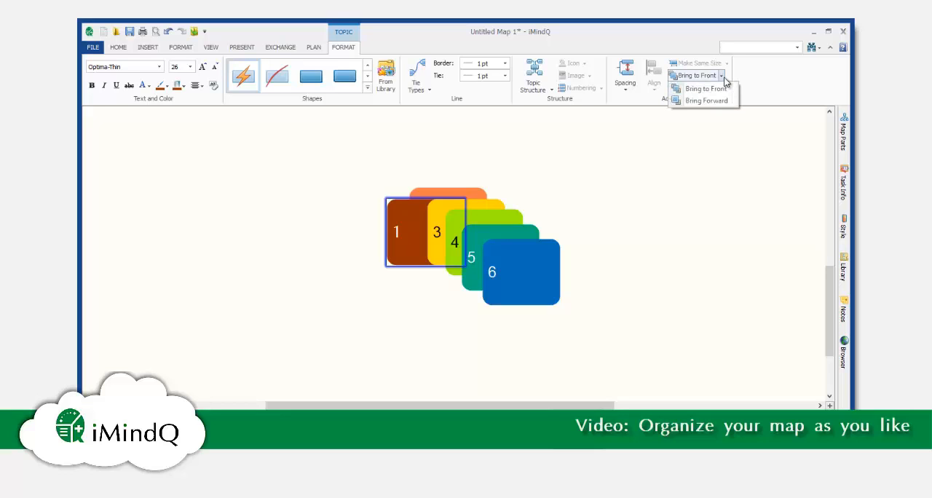
click(699, 88)
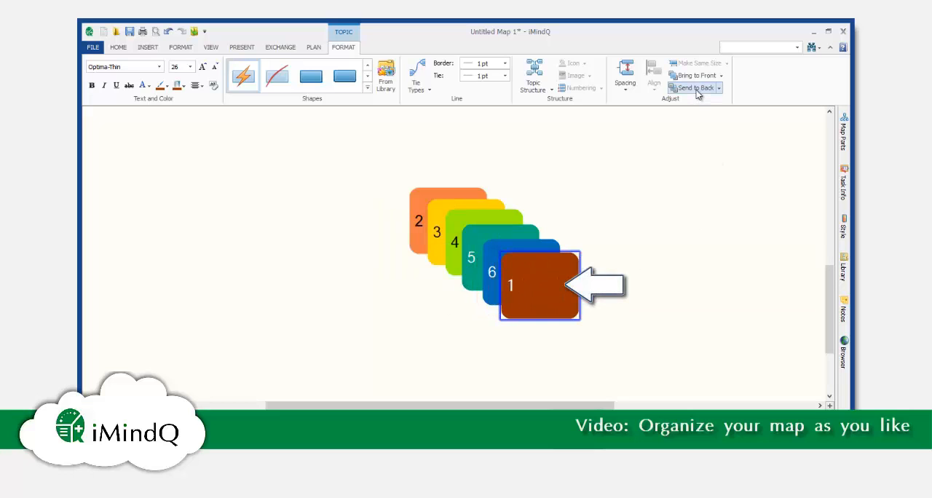
click(692, 88)
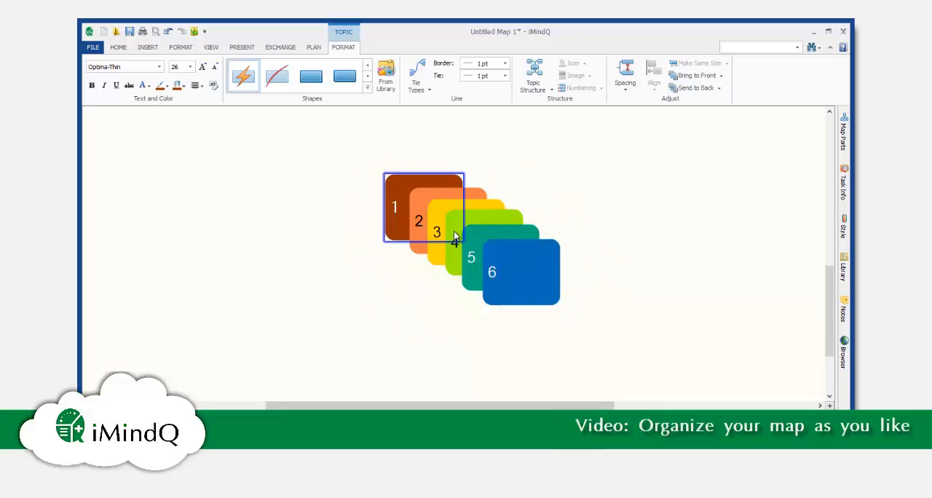
Send blue topic 6 back one layer.
click(520, 272)
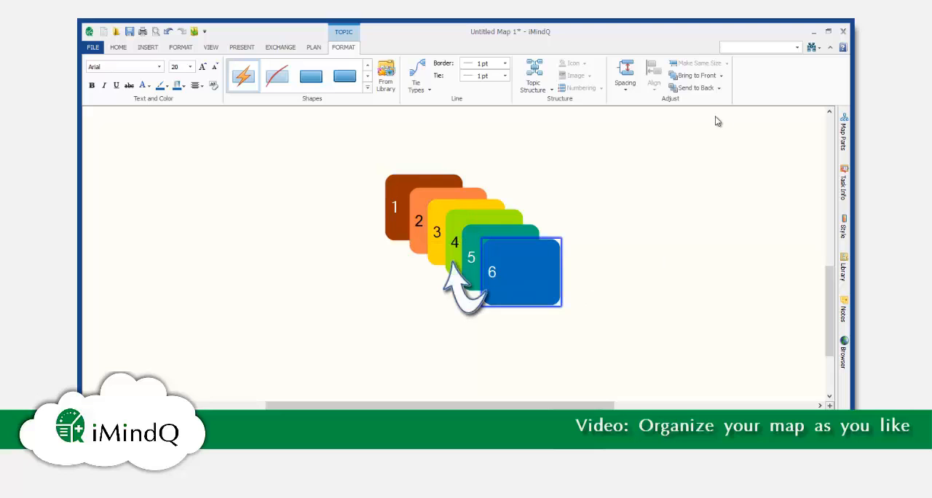
click(719, 87)
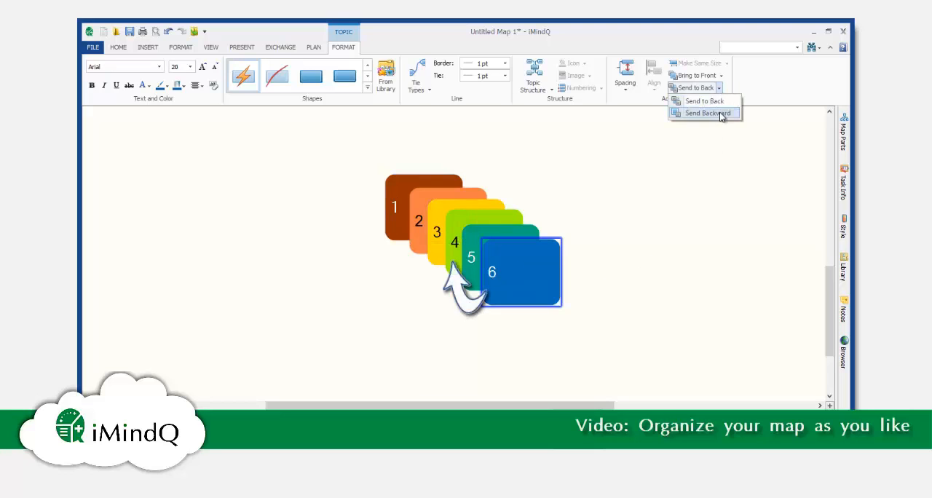
click(704, 113)
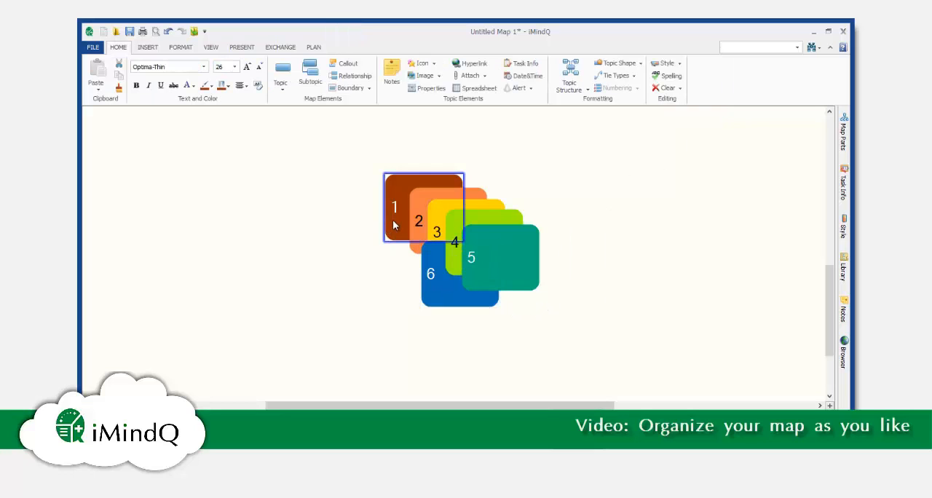
Add orange topic 2 to the selection and bring it to the front of the overlapping cascade.
click(437, 211)
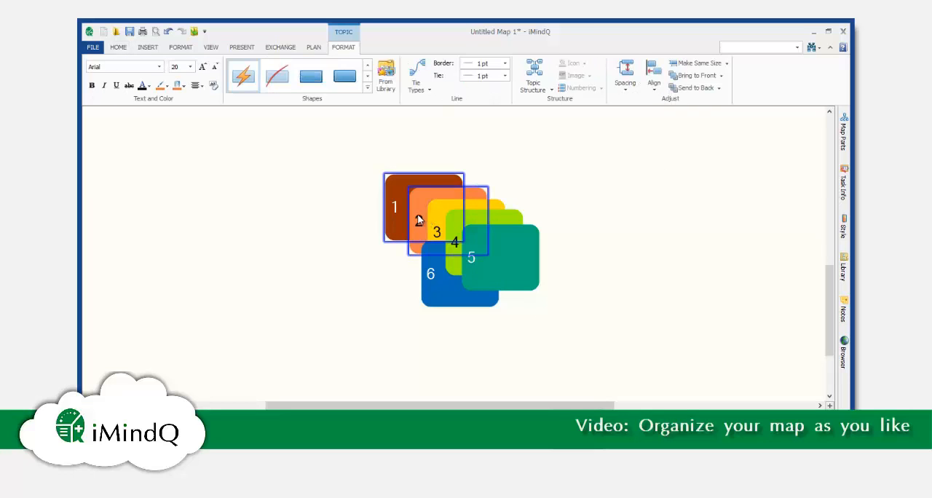
click(694, 76)
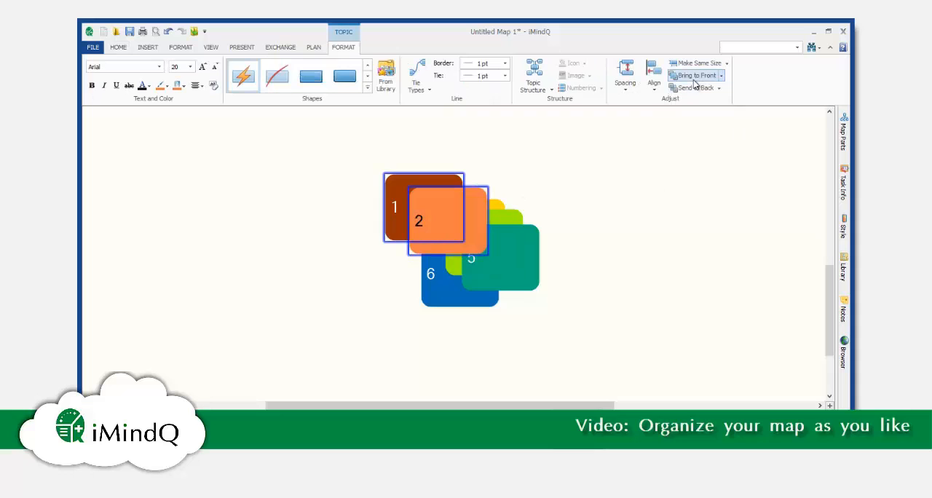